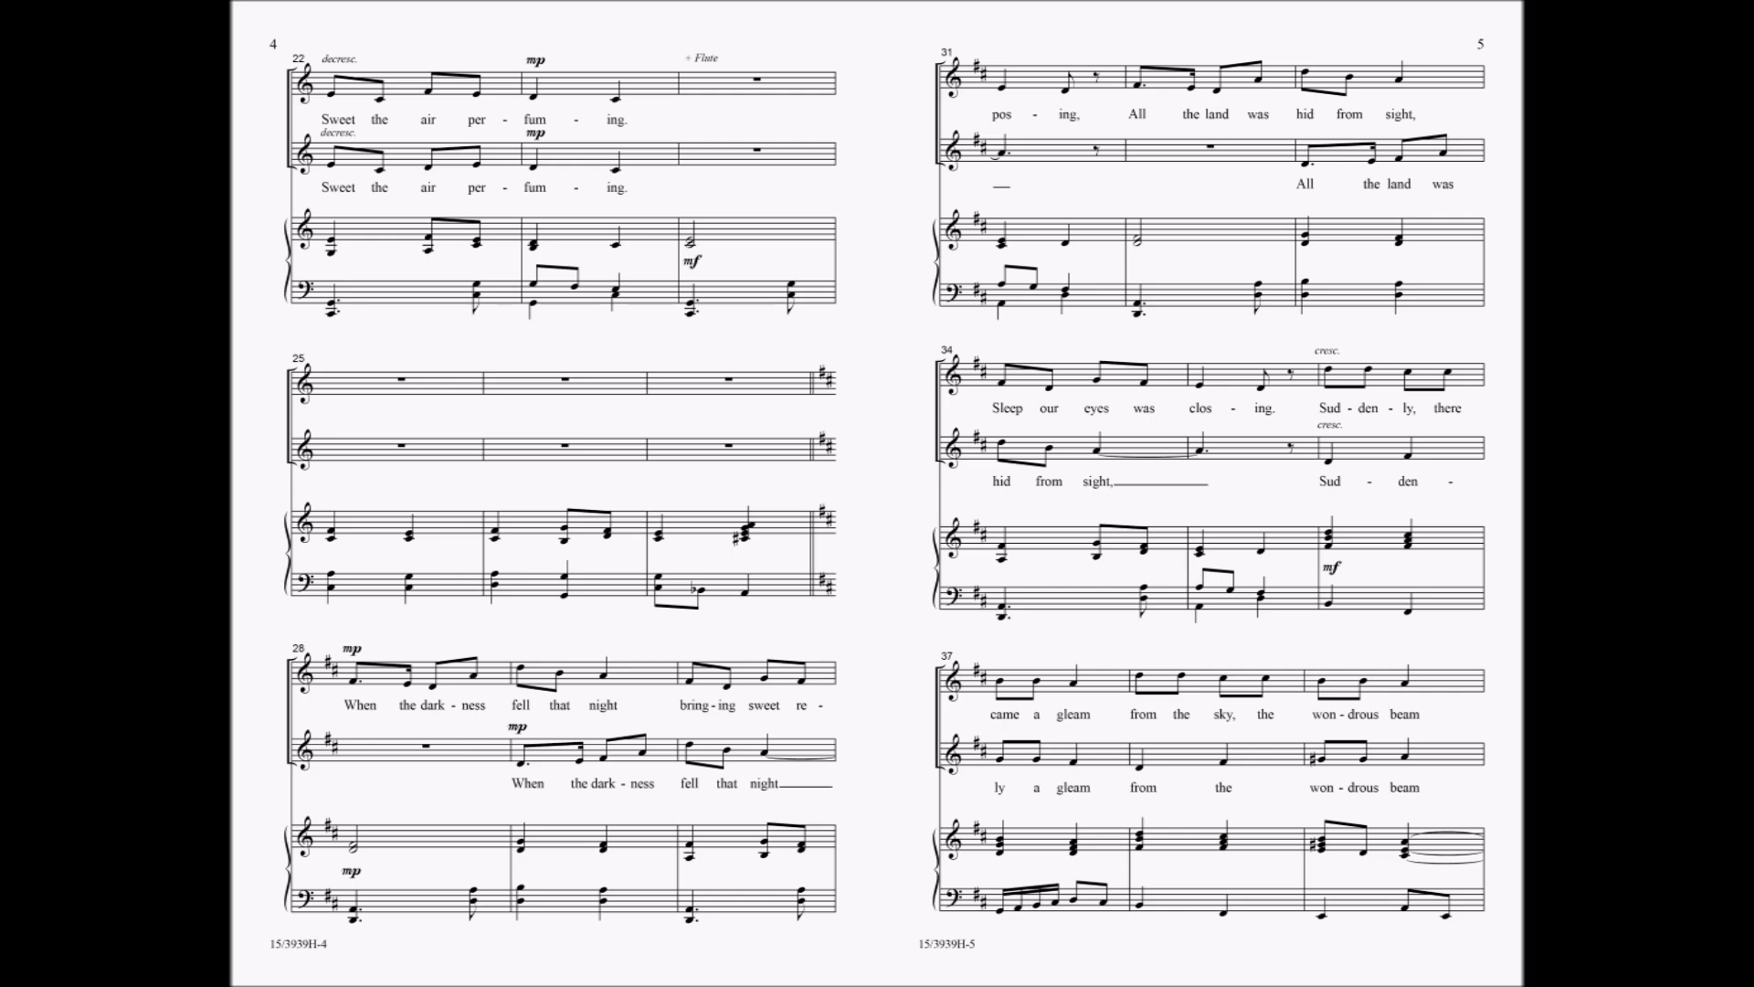
{"action": "scroll", "scroll_direction": "down", "scroll_amount": 3}
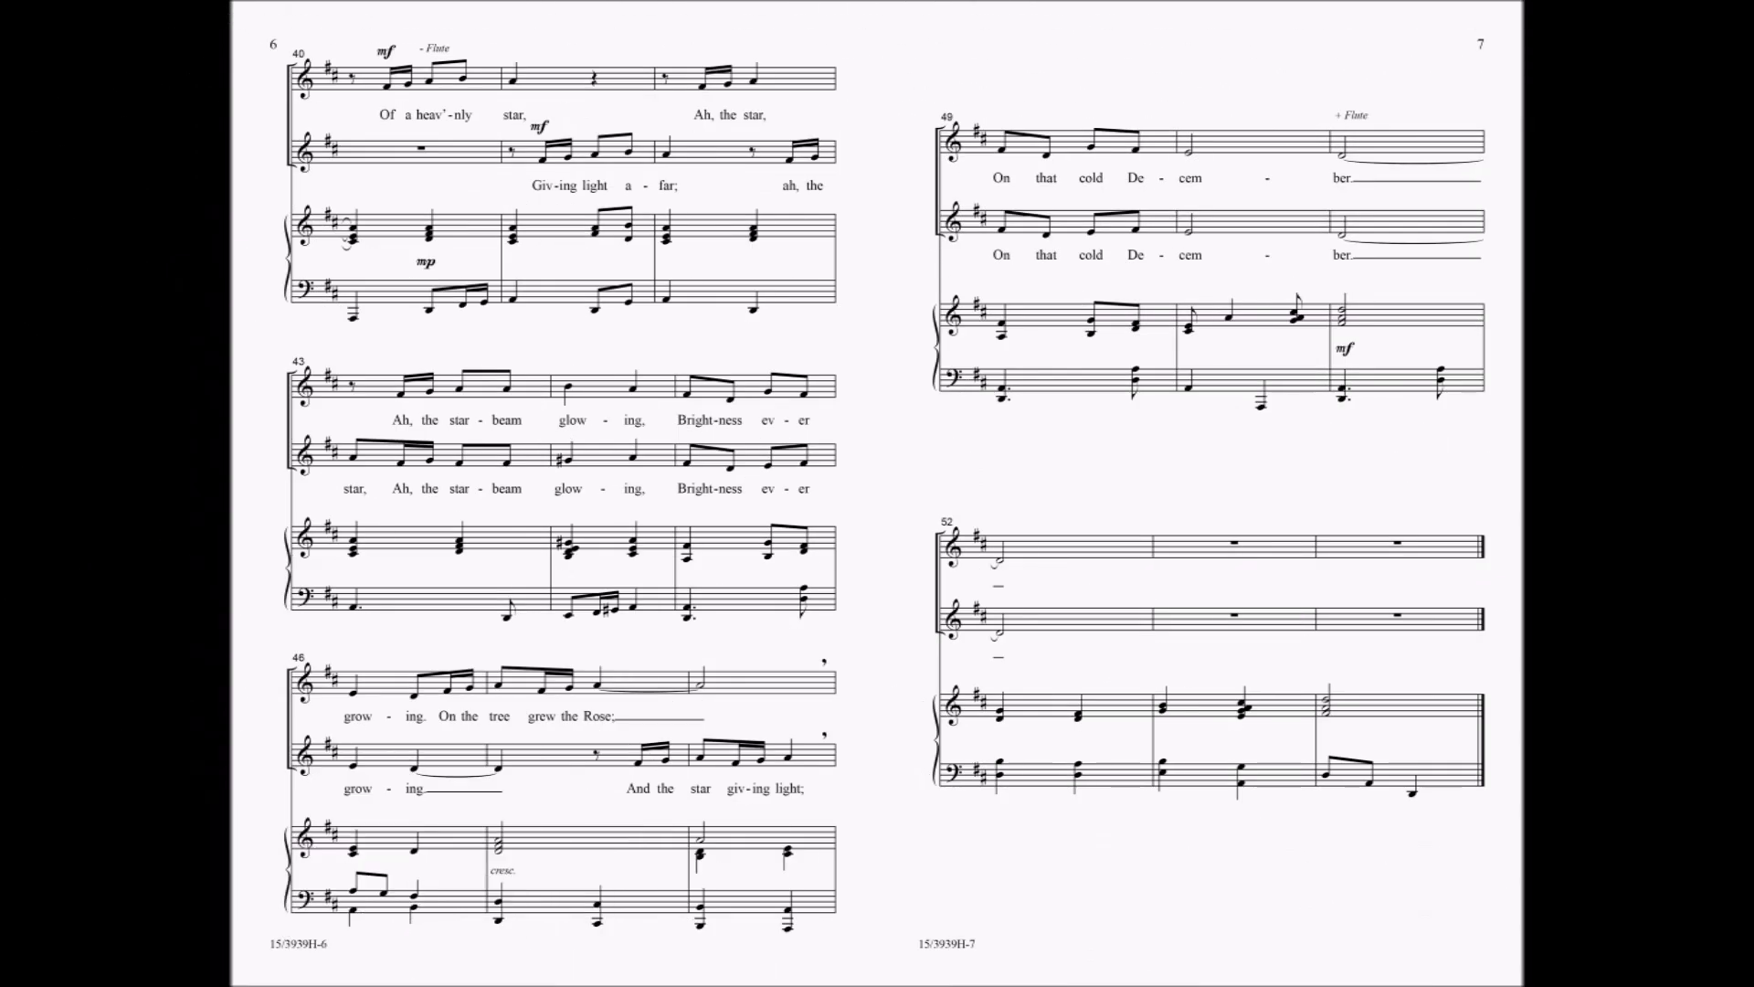